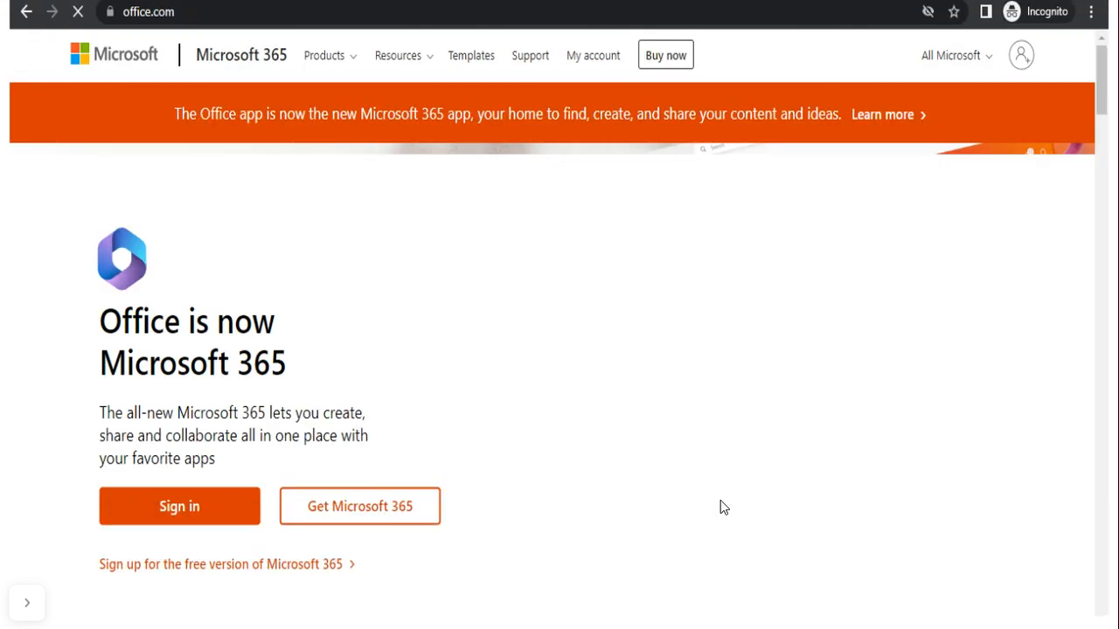
mouse_move(732, 472)
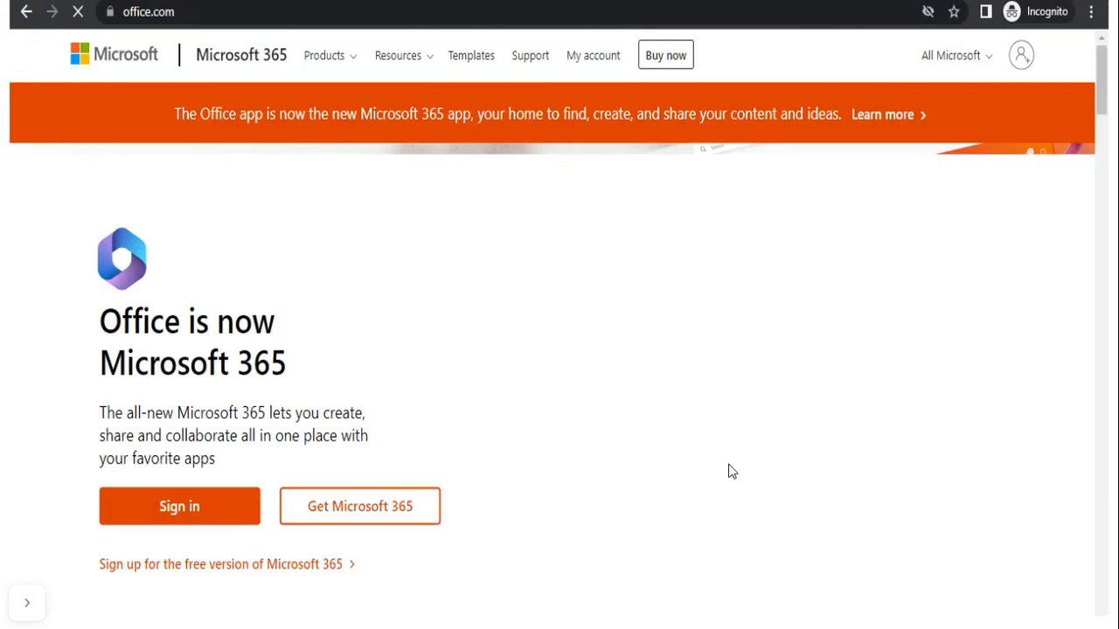
mouse_move(727, 442)
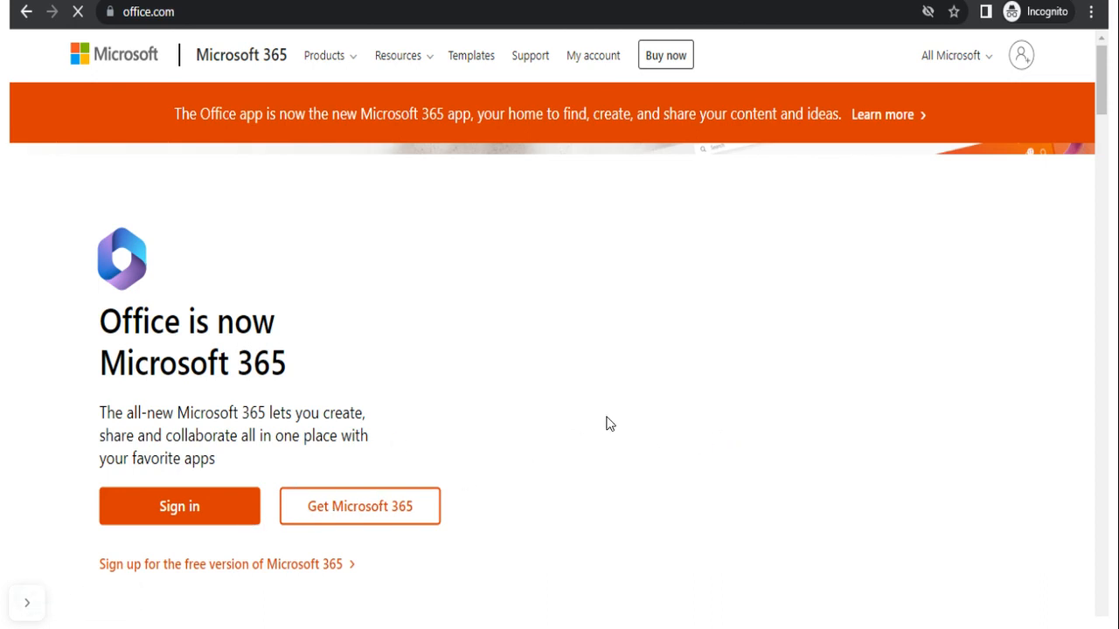
Sign in to Microsoft 365 from the office.com landing page to reach the home page
click(179, 506)
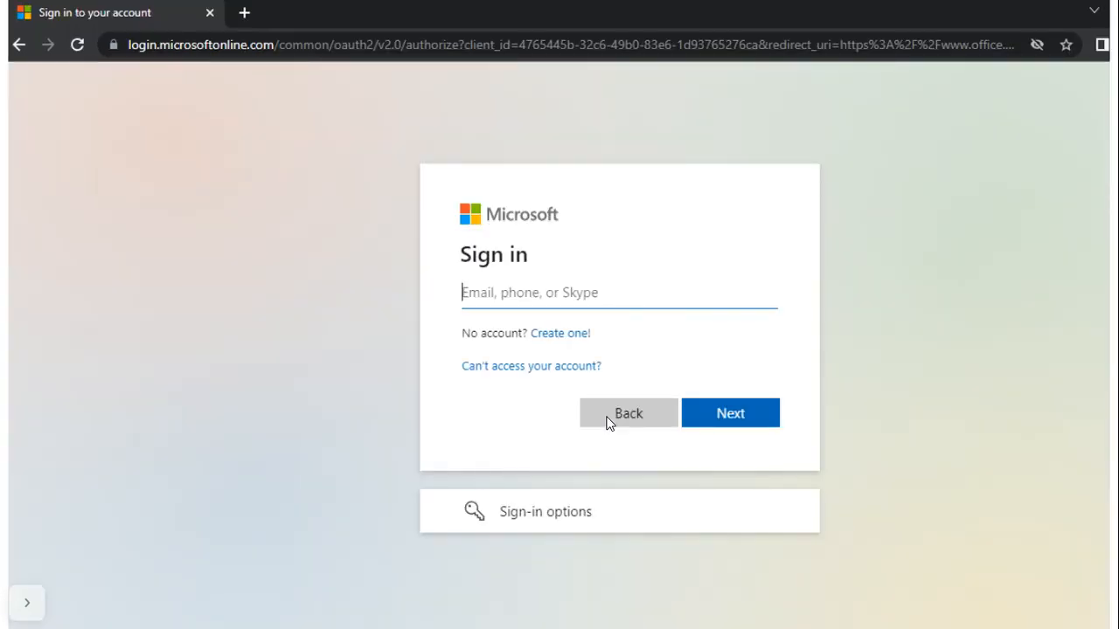
click(730, 412)
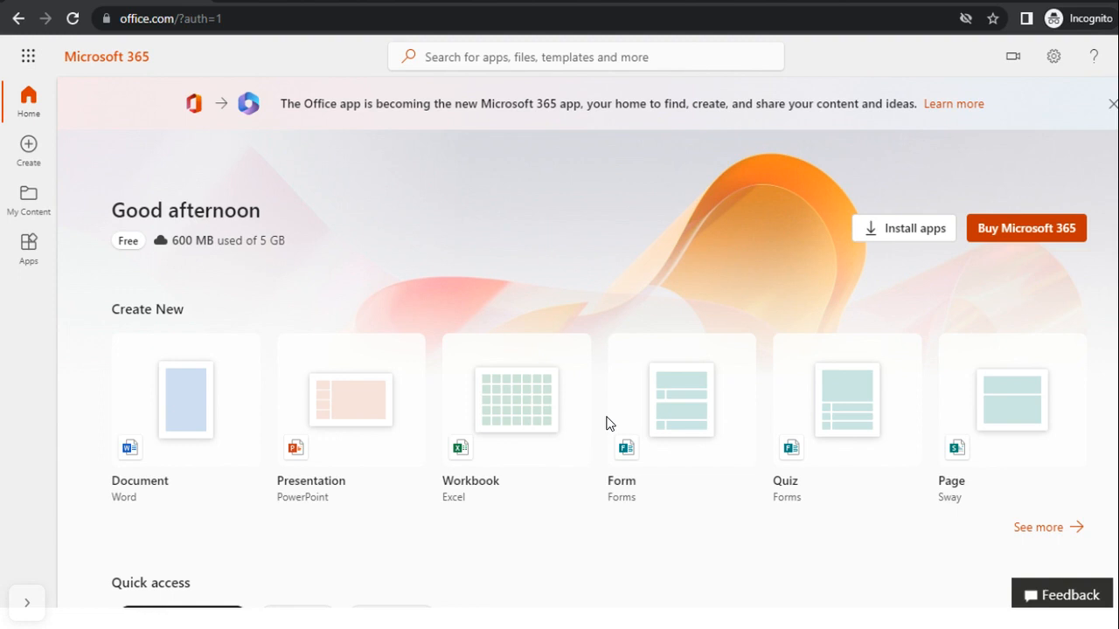
mouse_move(49, 118)
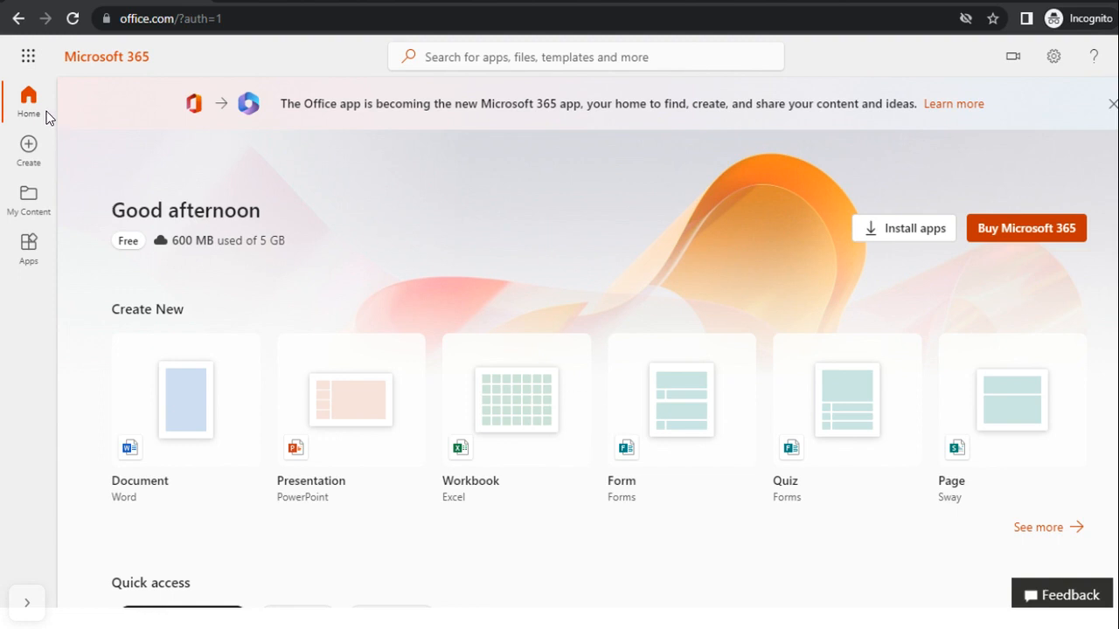
mouse_move(34, 114)
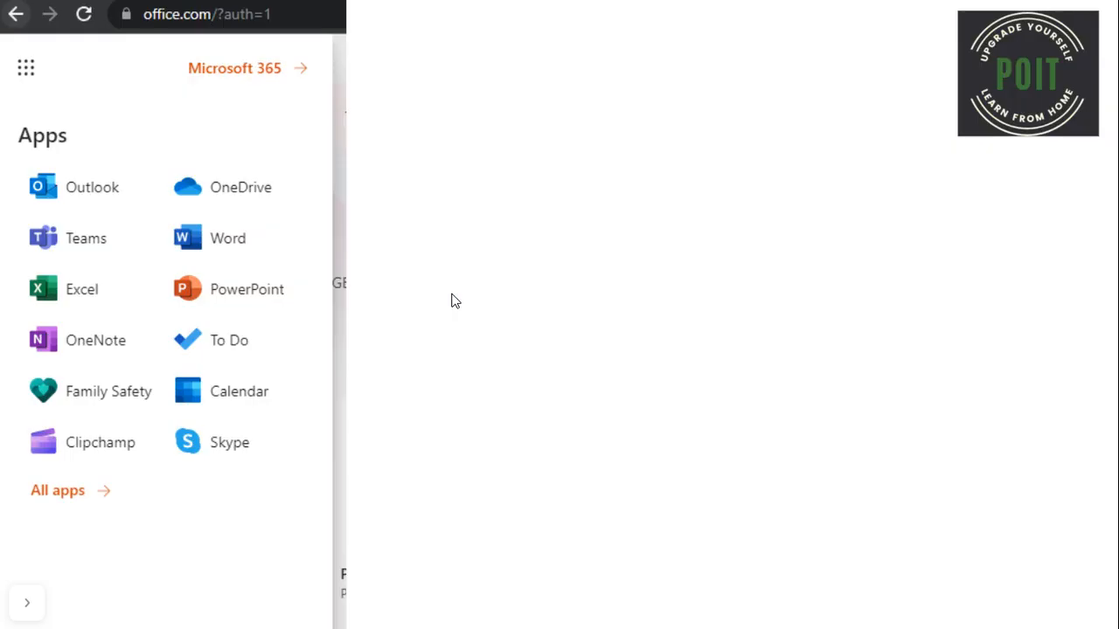
mouse_move(619, 370)
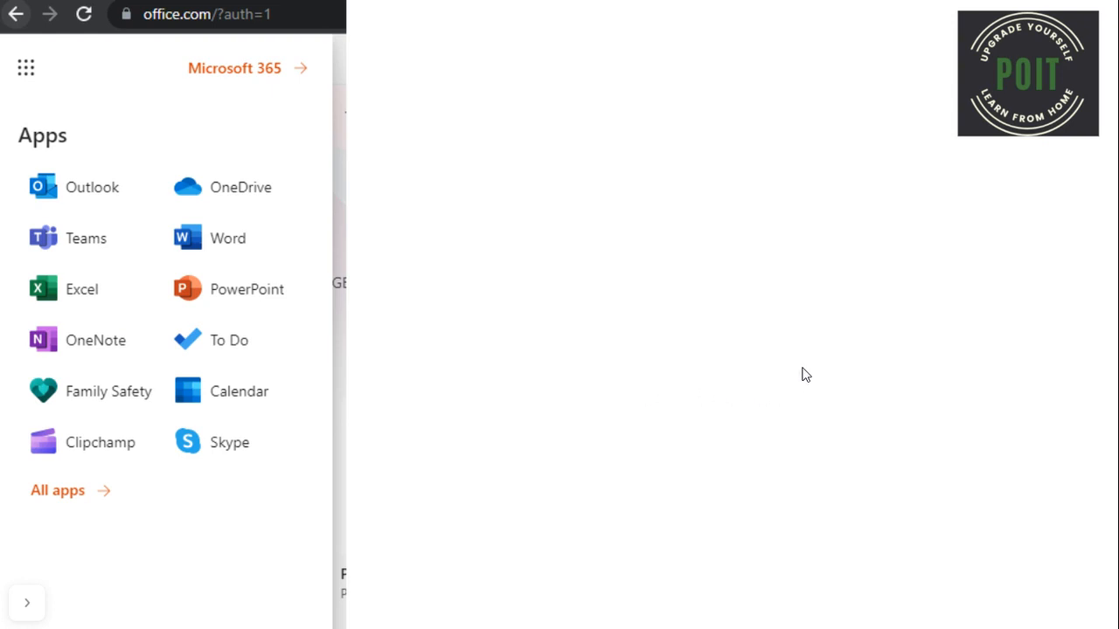
mouse_move(783, 382)
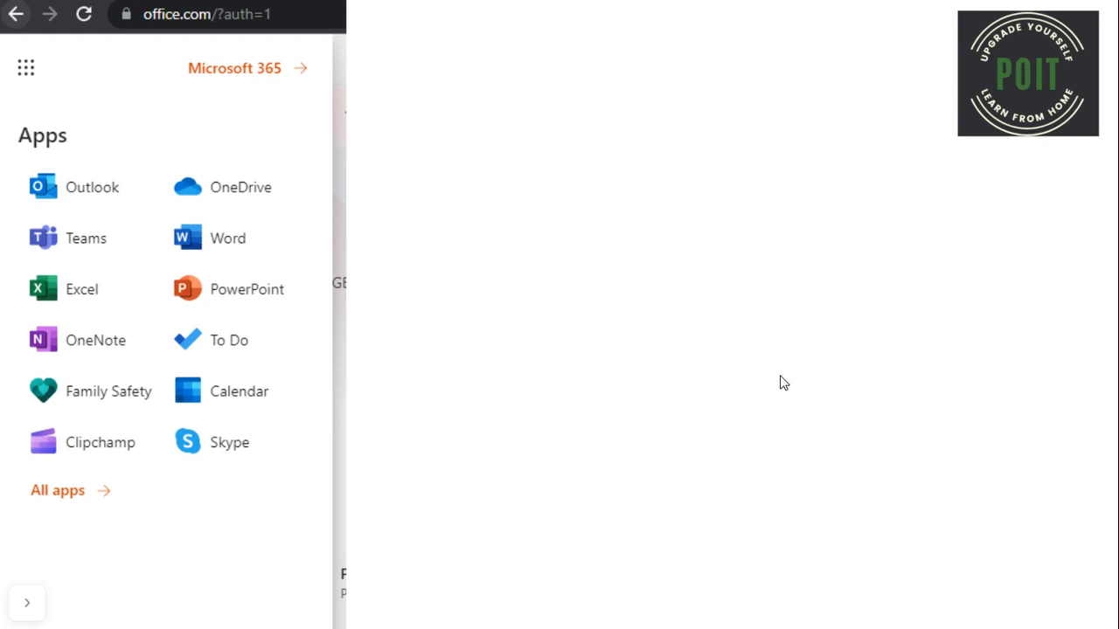